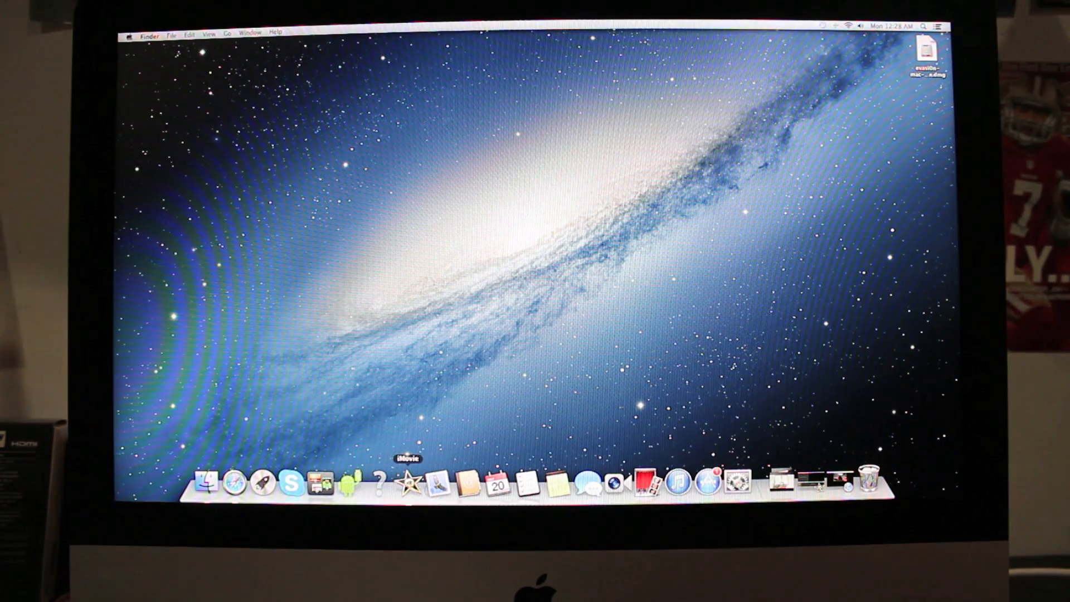
# Step: Launch Android File Transfer from the Dock so the phone's folders appear
pyautogui.click(347, 483)
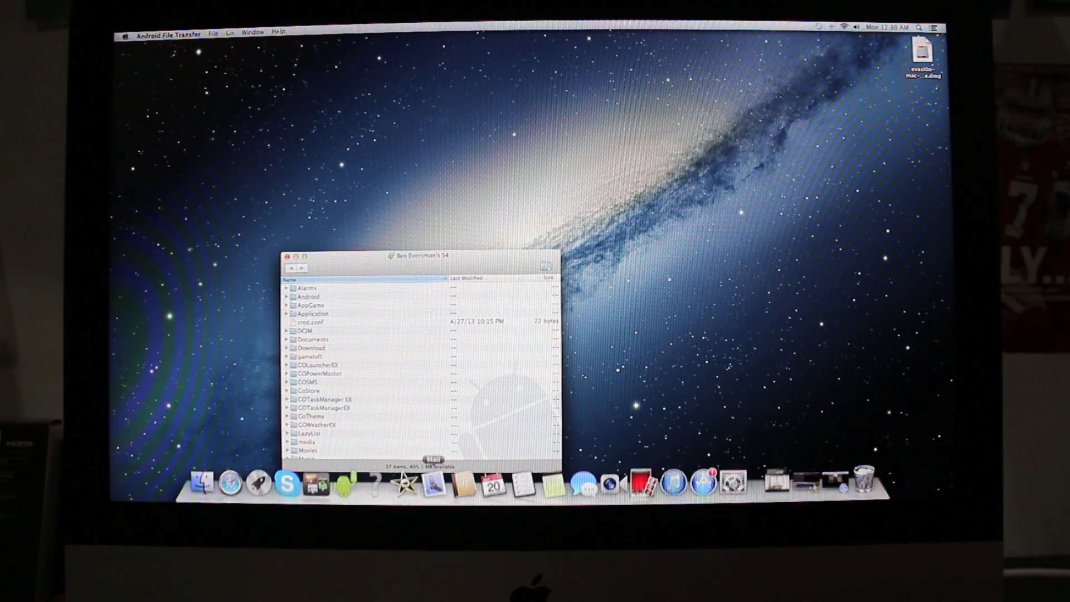
pyautogui.moveTo(675, 482)
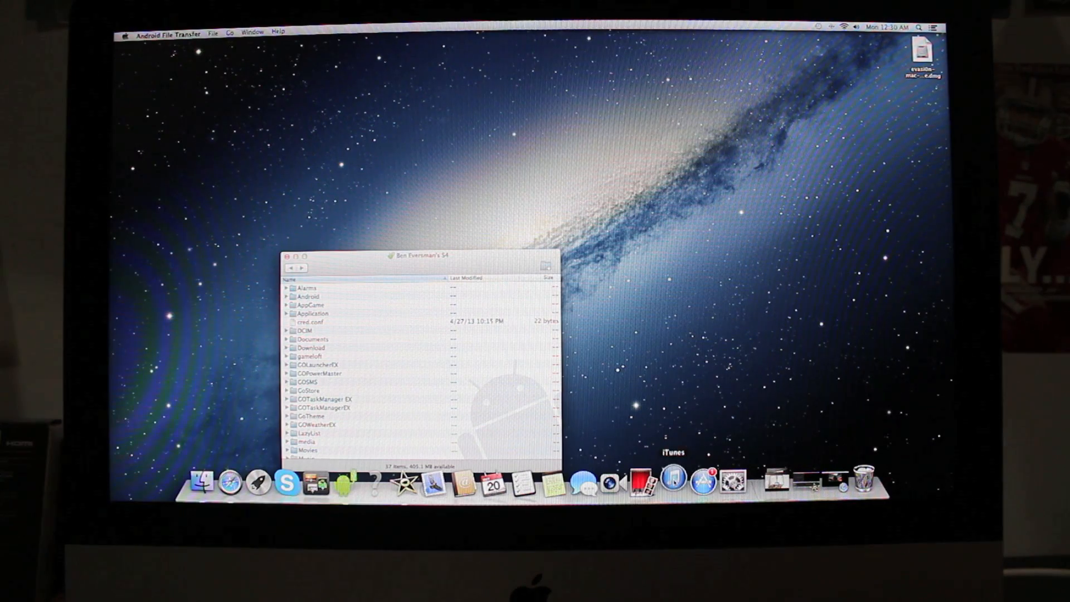
# Step: Bring up the iTunes library and select the song Final Hour for copying
pyautogui.click(672, 481)
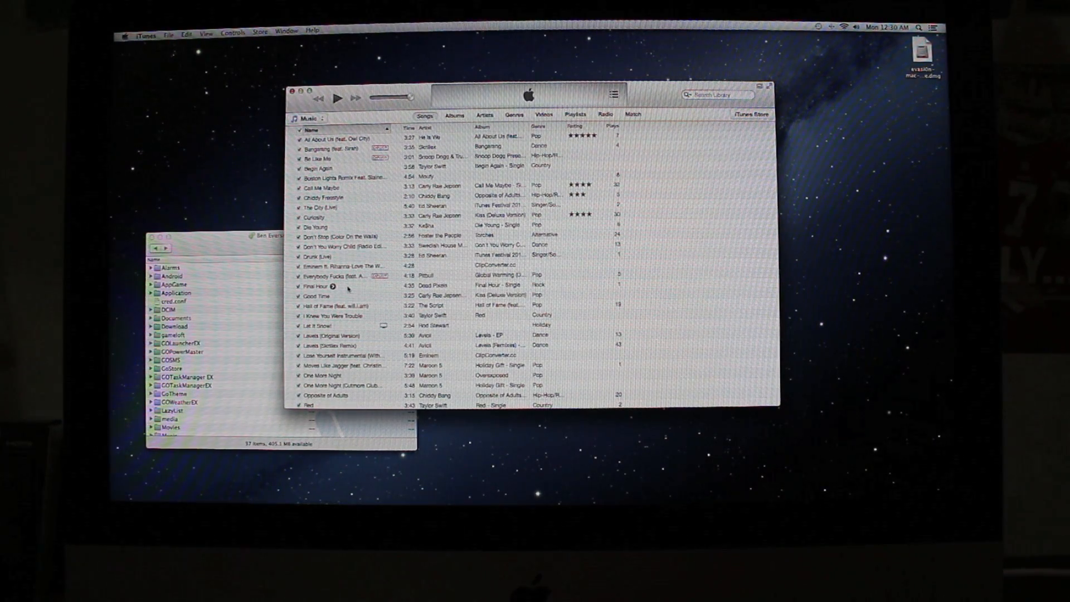
pyautogui.click(341, 285)
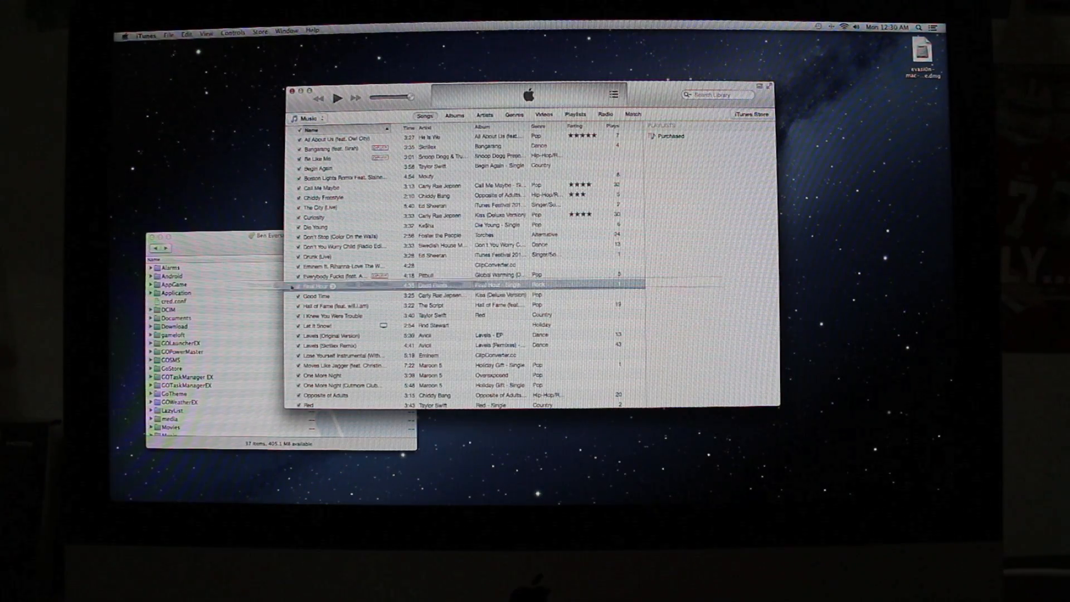
# Step: Drop Final Hour into the phone's Music folder, replacing the existing 01 Final Hour.m4a
pyautogui.scroll(-3)
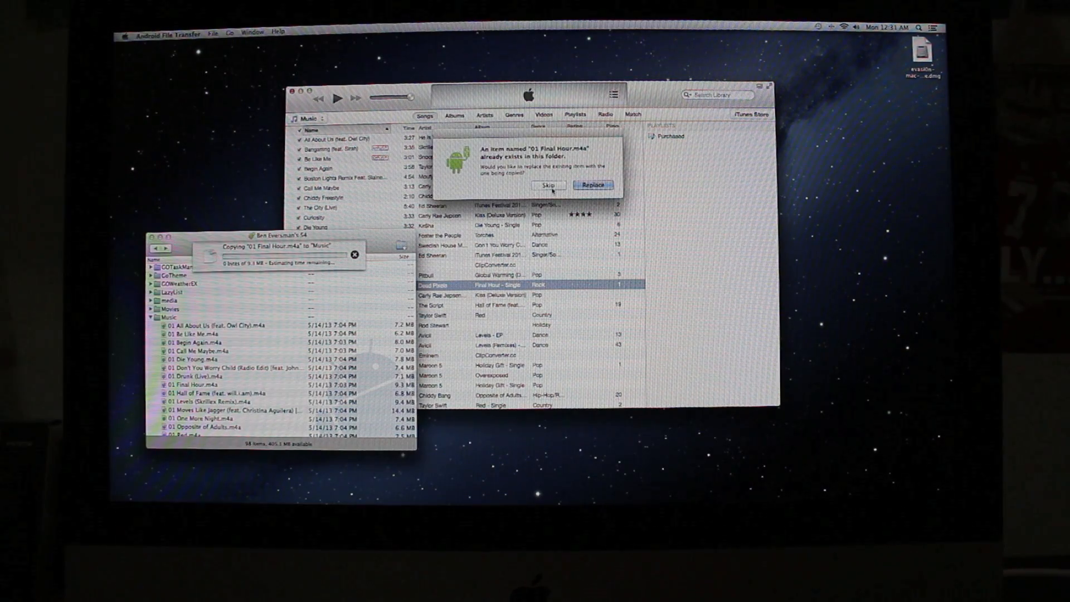
pyautogui.click(592, 185)
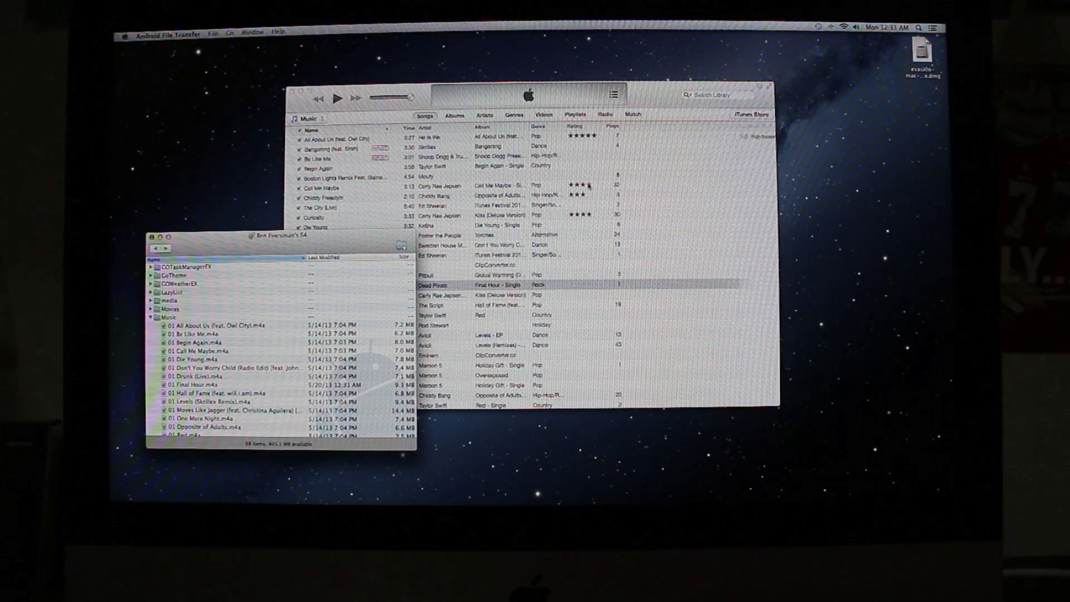